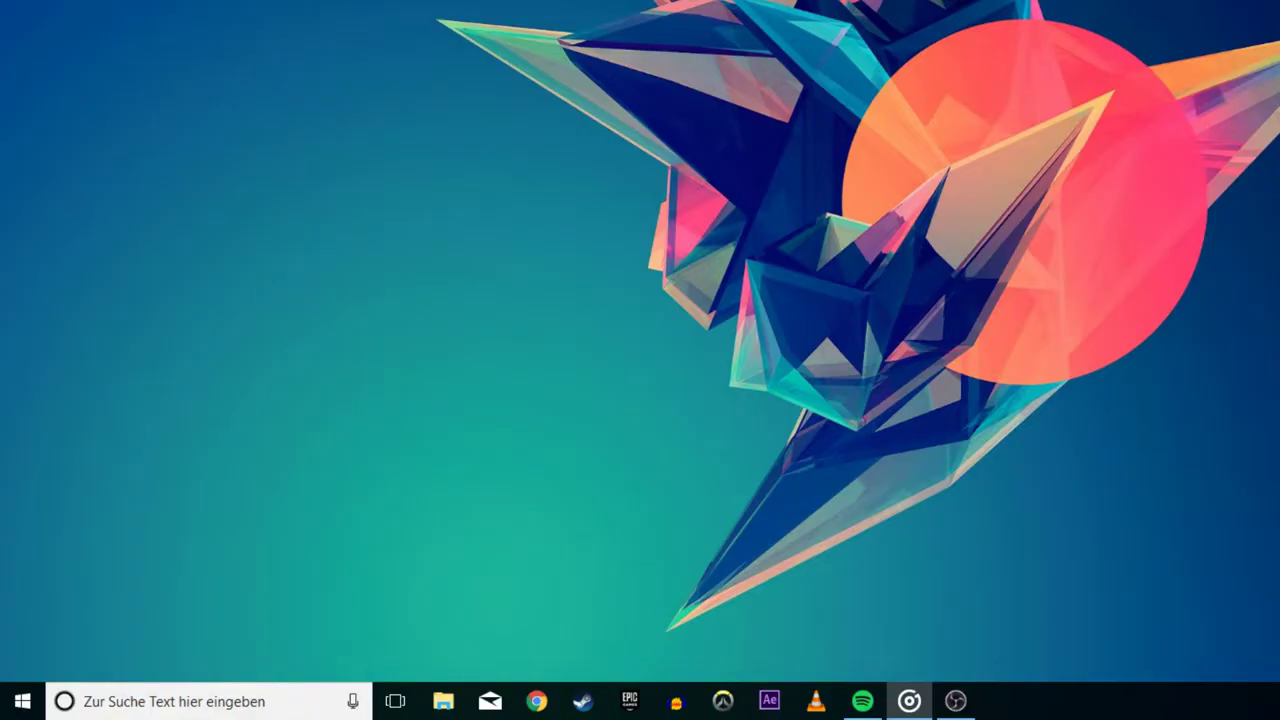
Launch Geräte-Manager from the Start button's quick-link menu
right_click(22, 700)
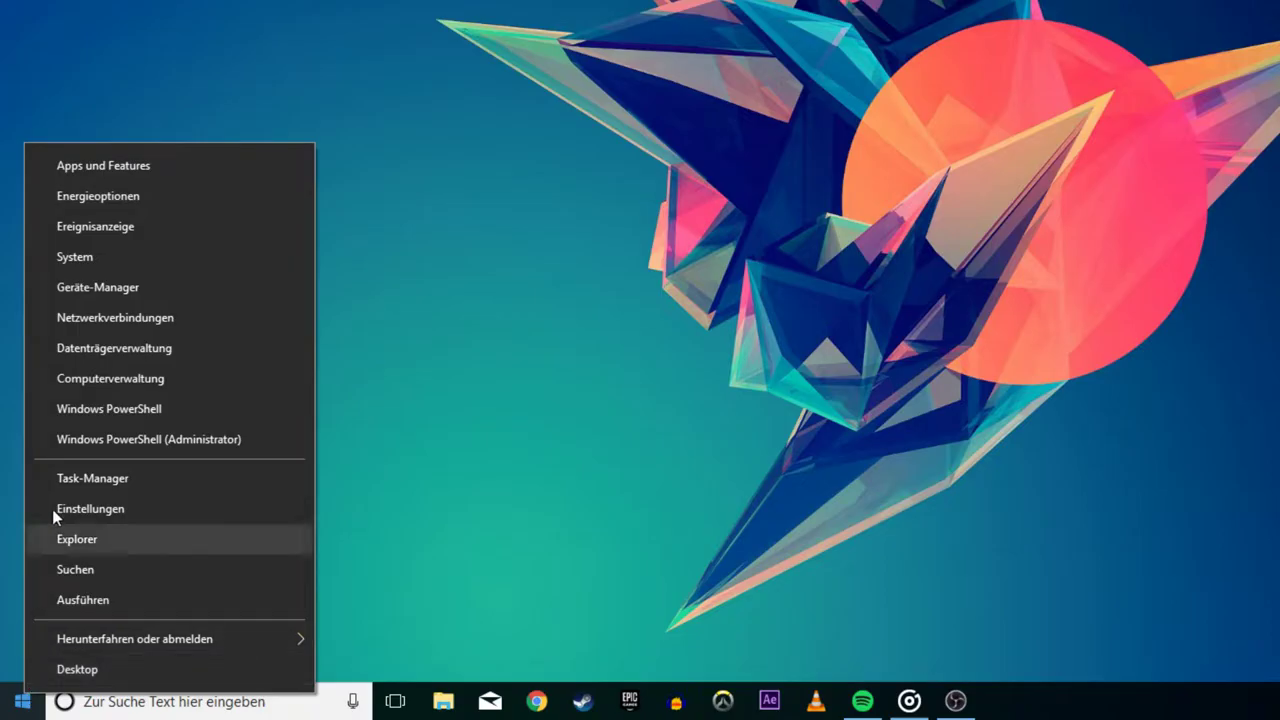
left_click(96, 288)
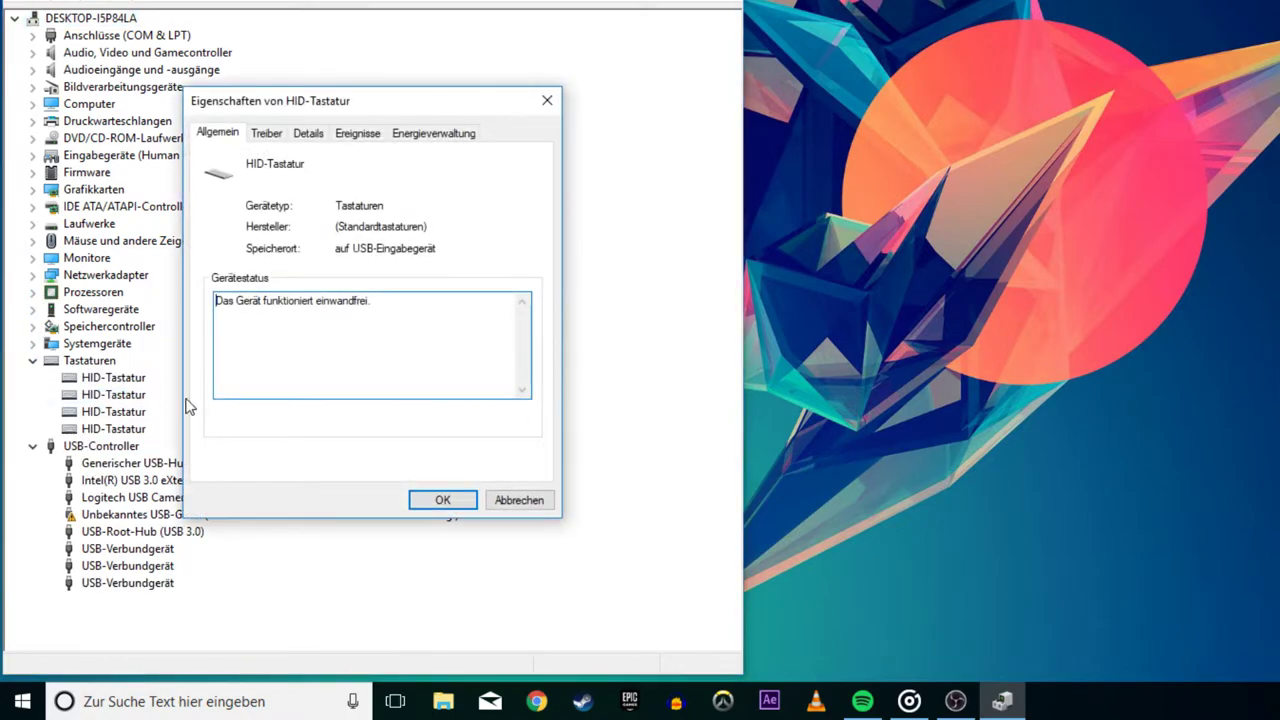
Enable the HID-Tastatur's Energieverwaltung option to wake the computer and confirm with OK
left_click(432, 132)
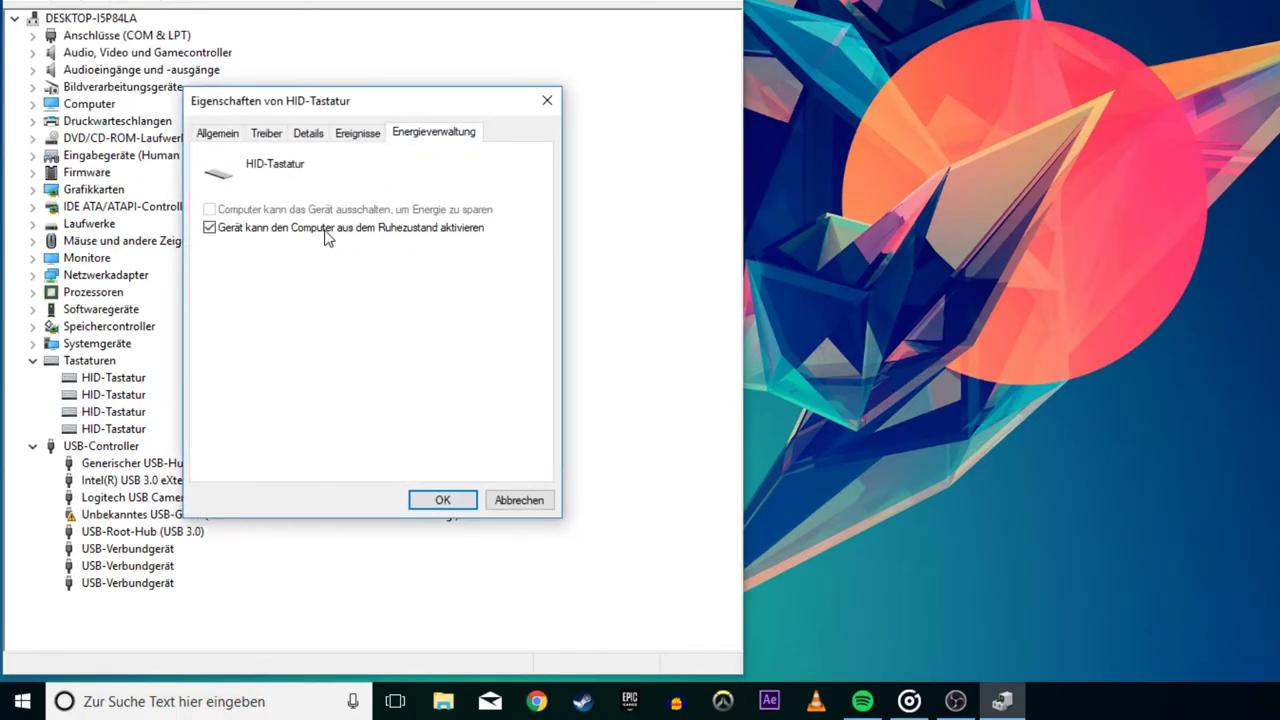
left_click(442, 500)
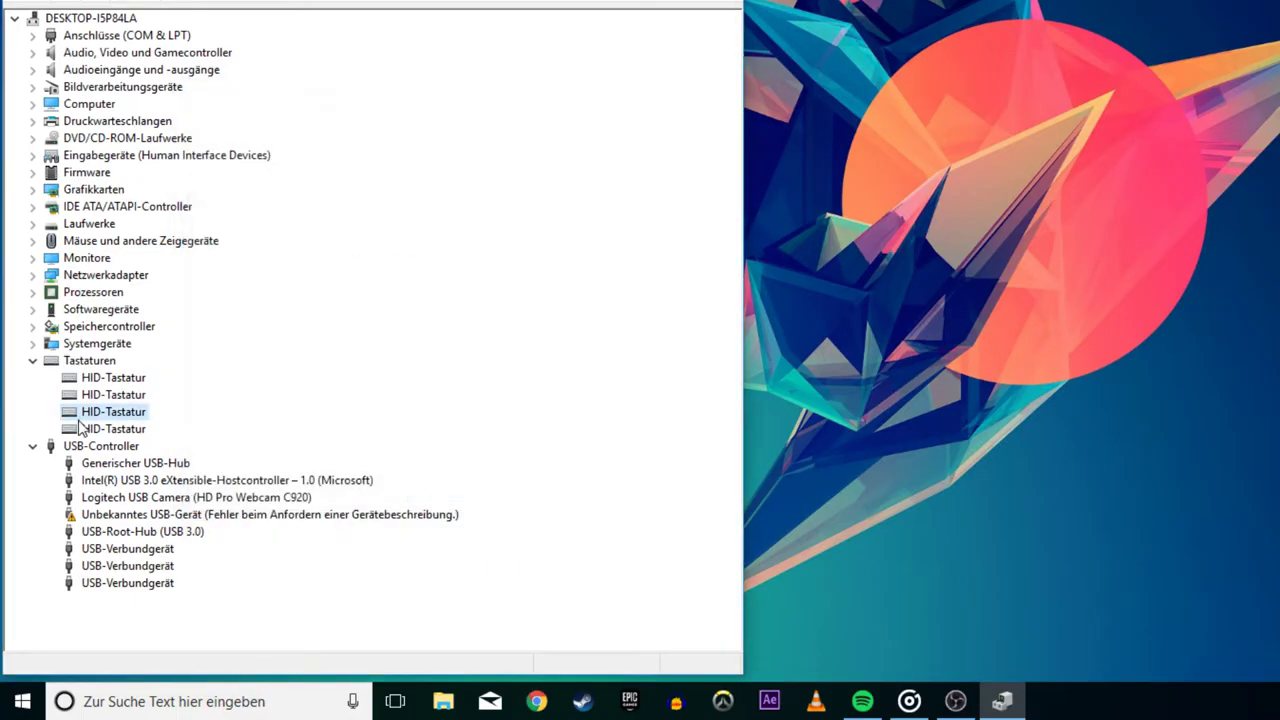
Enable the HID-konforme Maus to wake the computer, confirm, and collapse the Tastaturen category
double_click(112, 412)
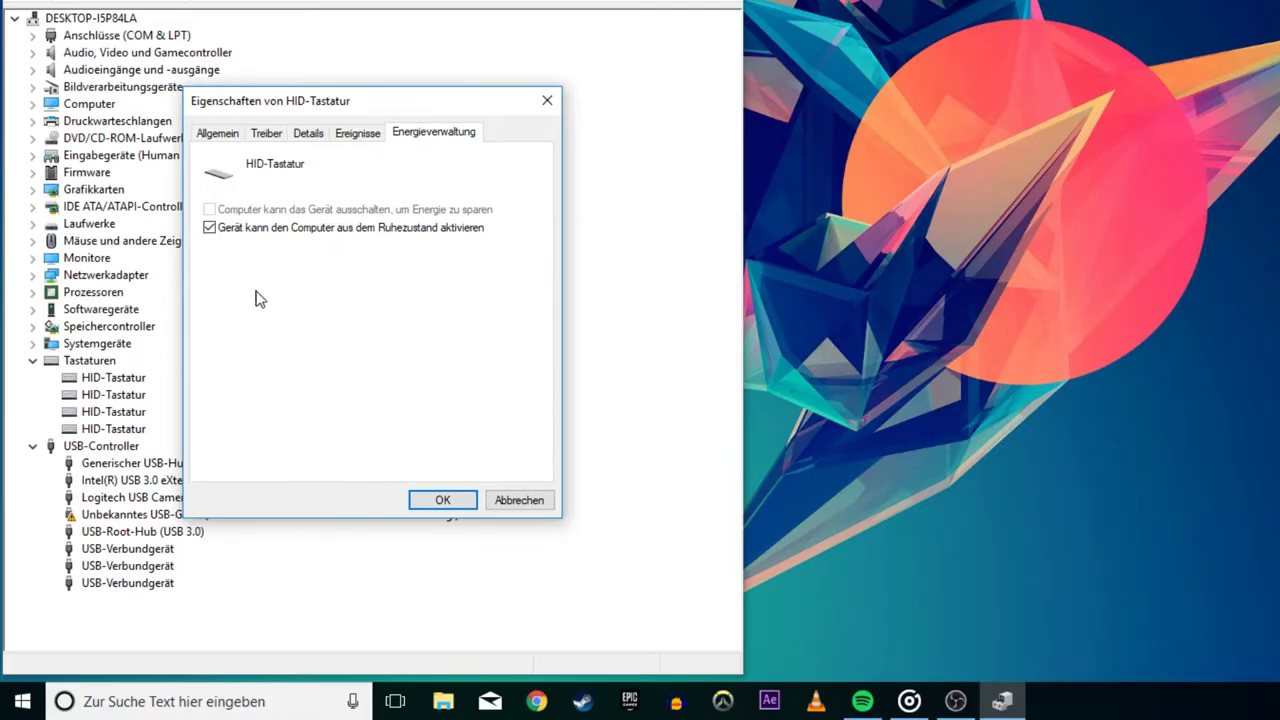
left_click(442, 500)
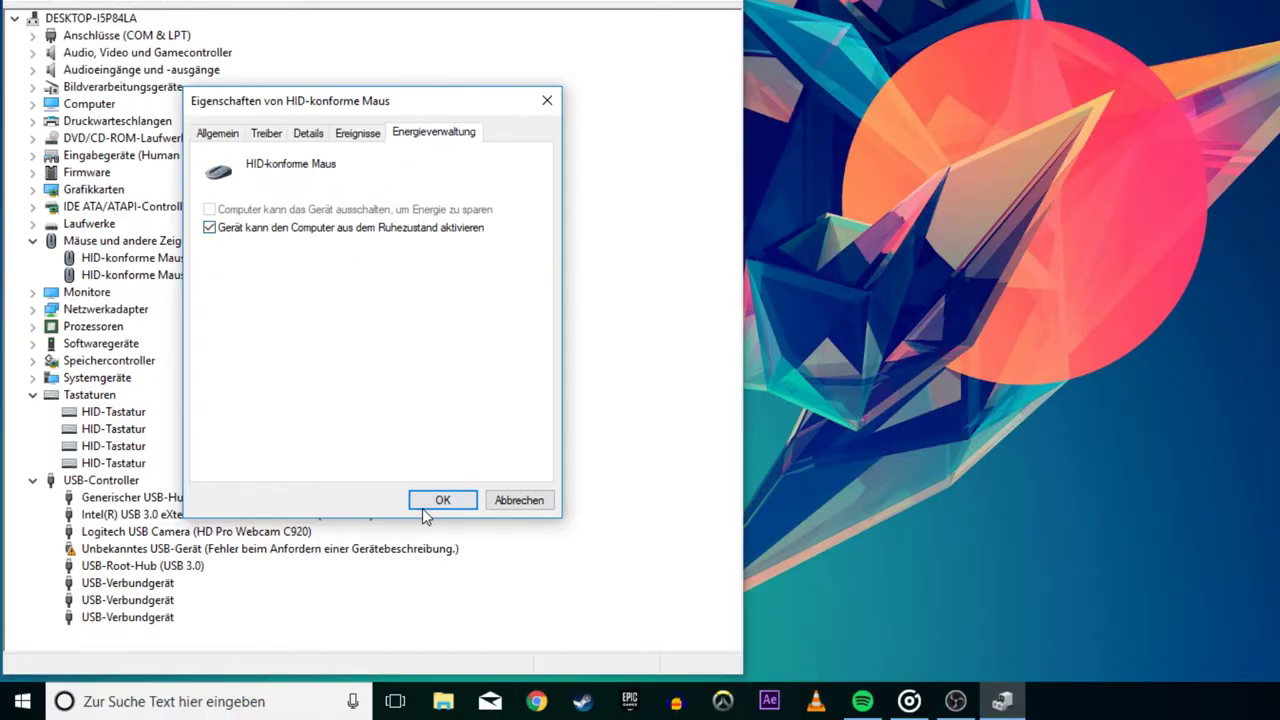
left_click(442, 500)
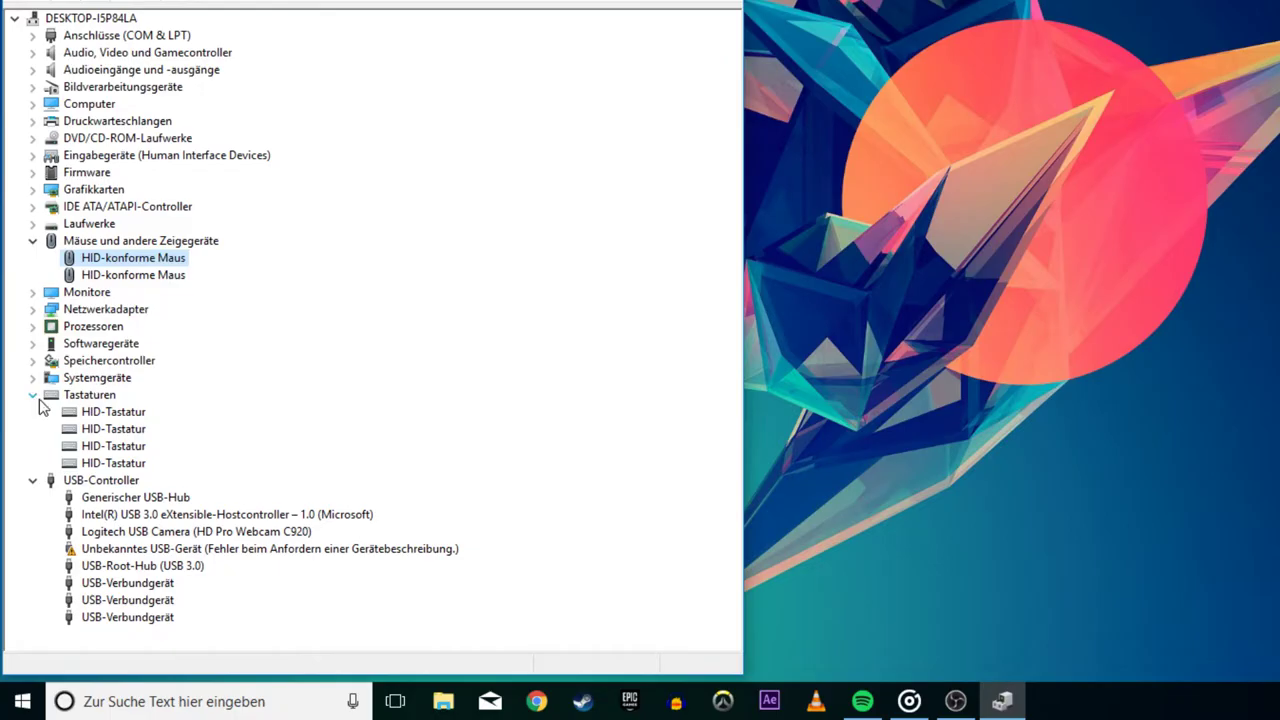
left_click(32, 240)
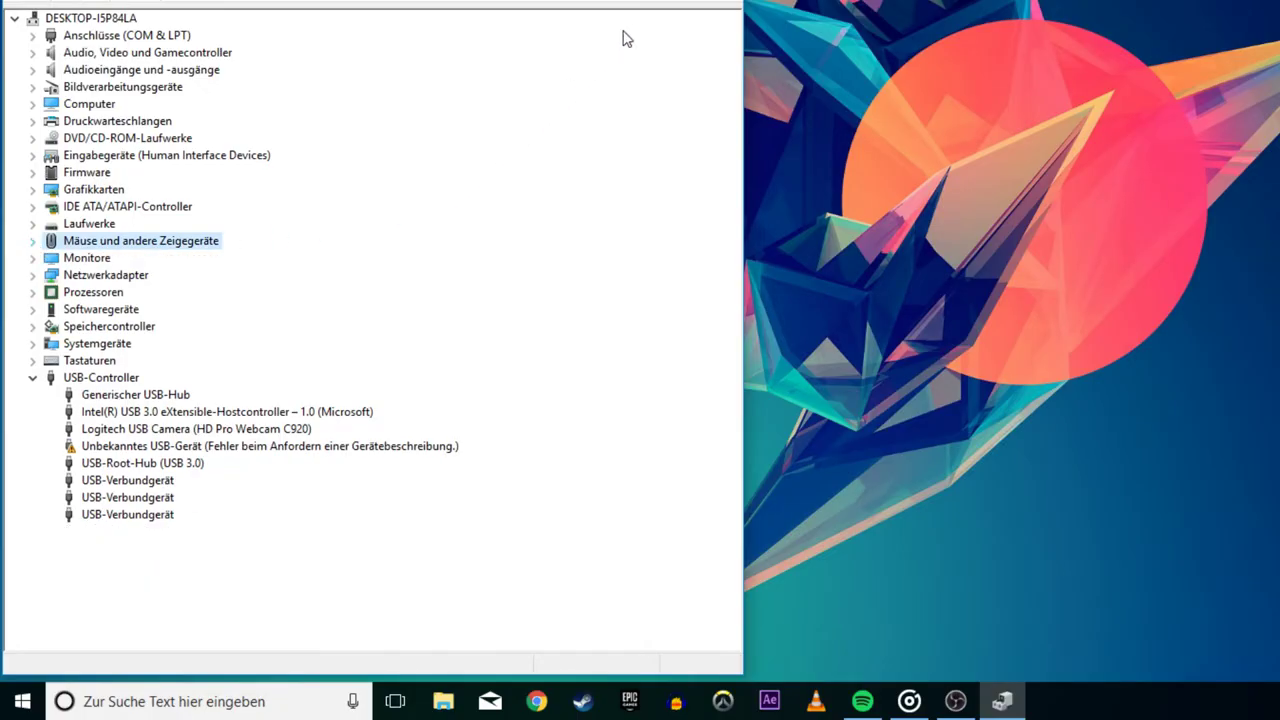